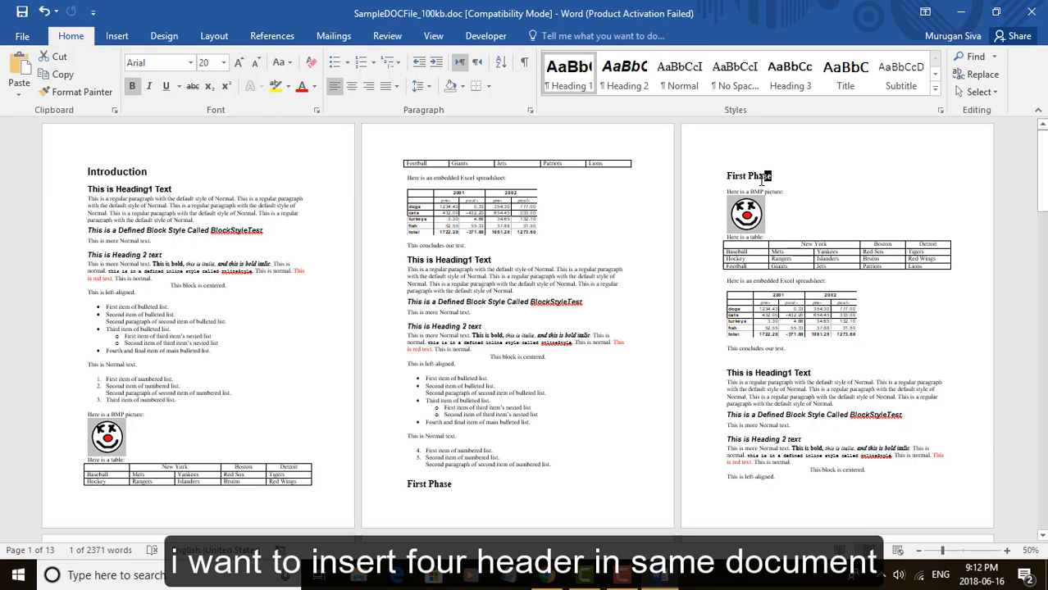
# Step: Scroll through the document and enter 'Introduction' as the header text on every page
pyautogui.scroll(-3)
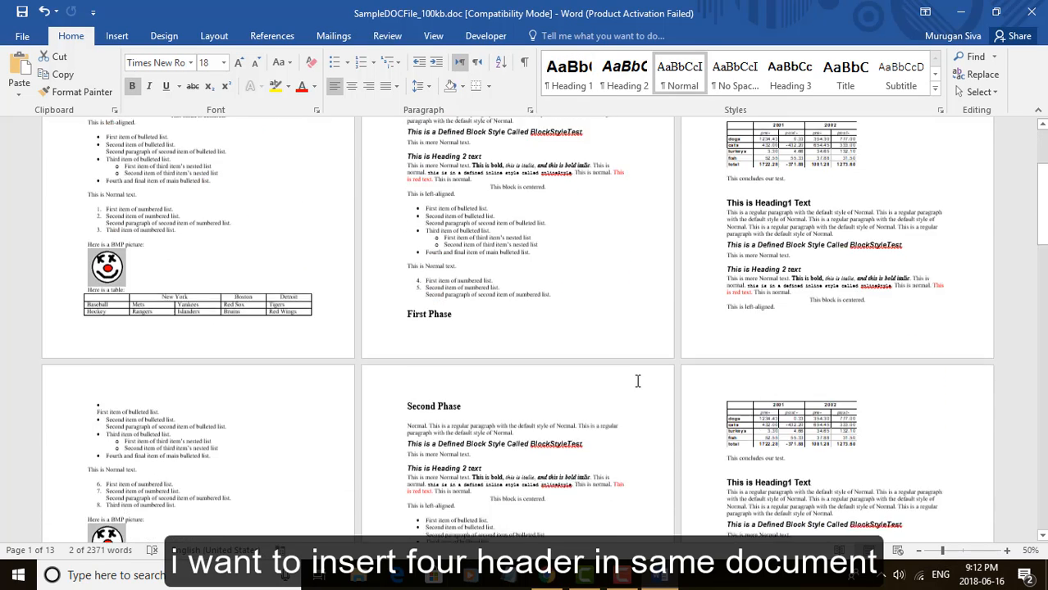
pyautogui.scroll(-3)
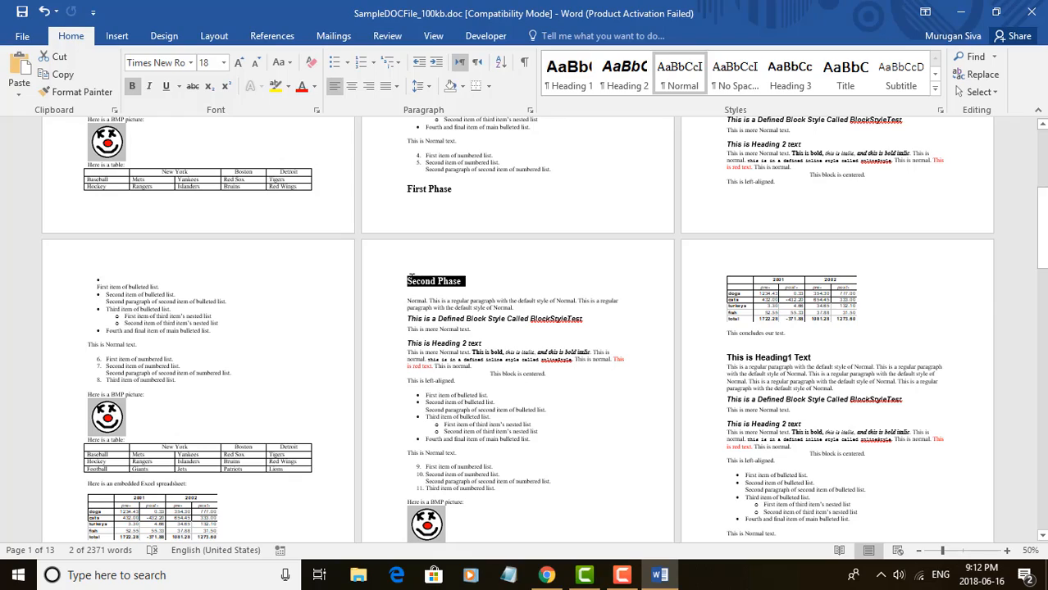
pyautogui.scroll(-3)
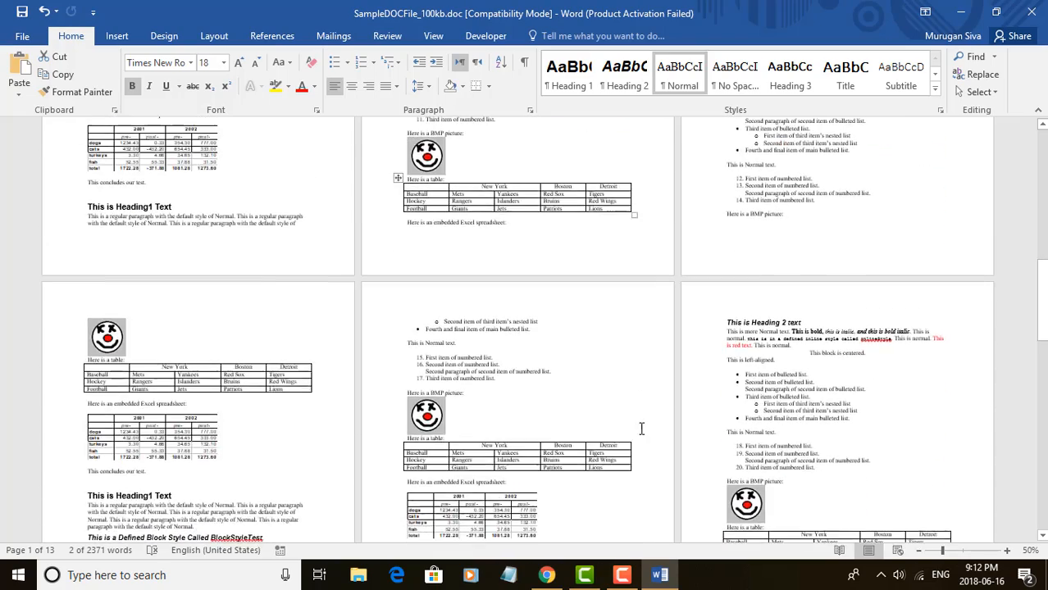
pyautogui.scroll(-3)
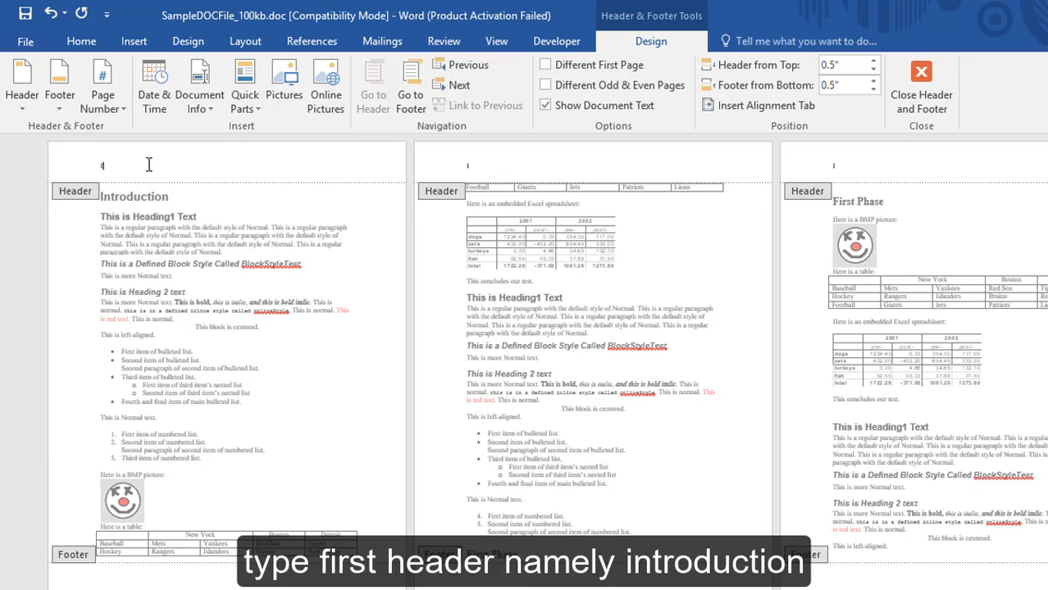
pyautogui.write('introduction')
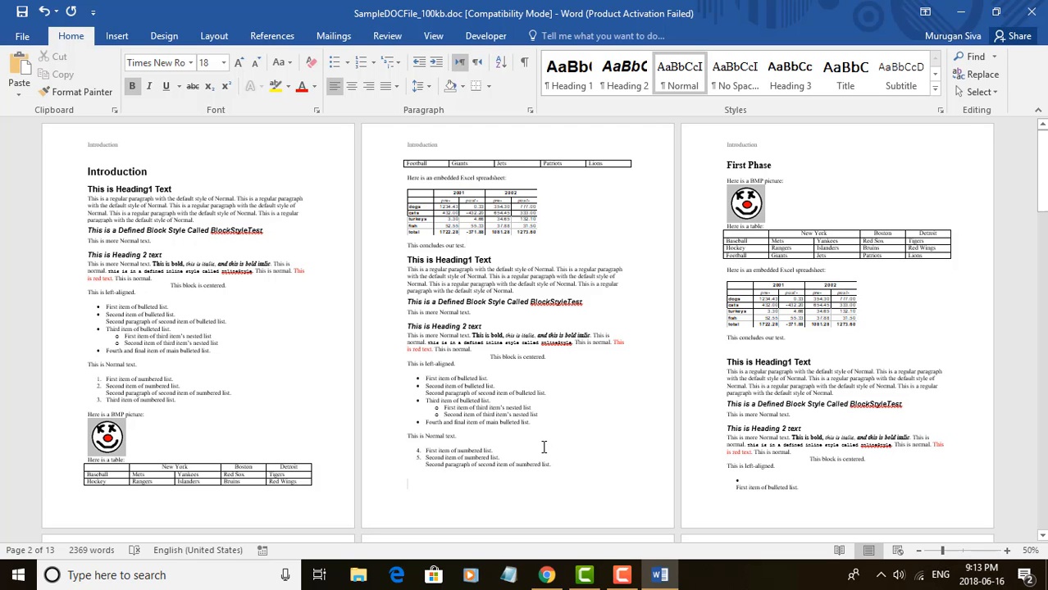
# Step: Insert a section break at the end of page two via Page Setup applied 'This point forward'
pyautogui.click(213, 36)
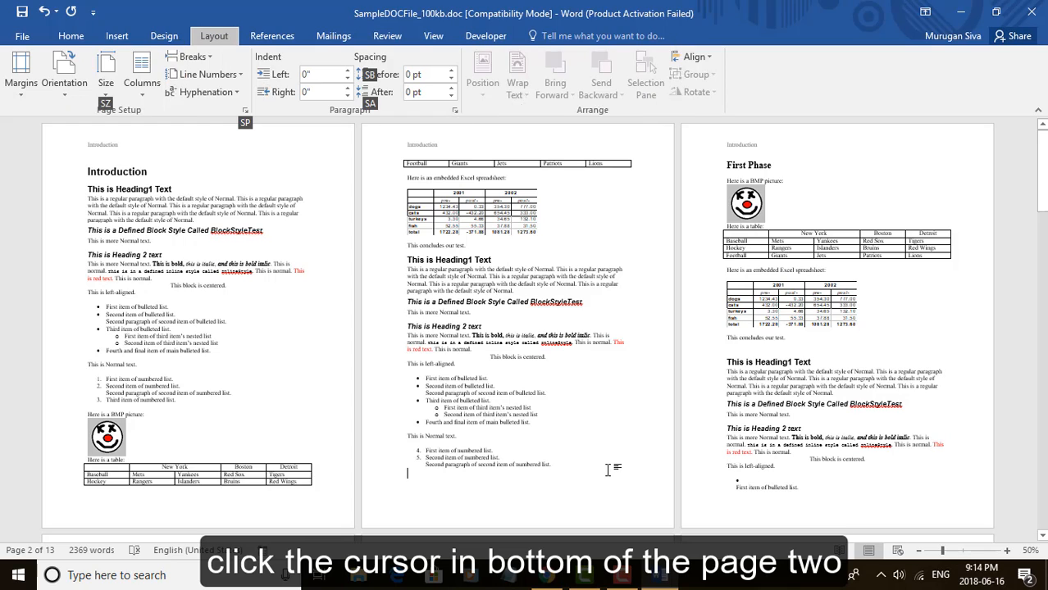
pyautogui.press('alt+p,s,p')
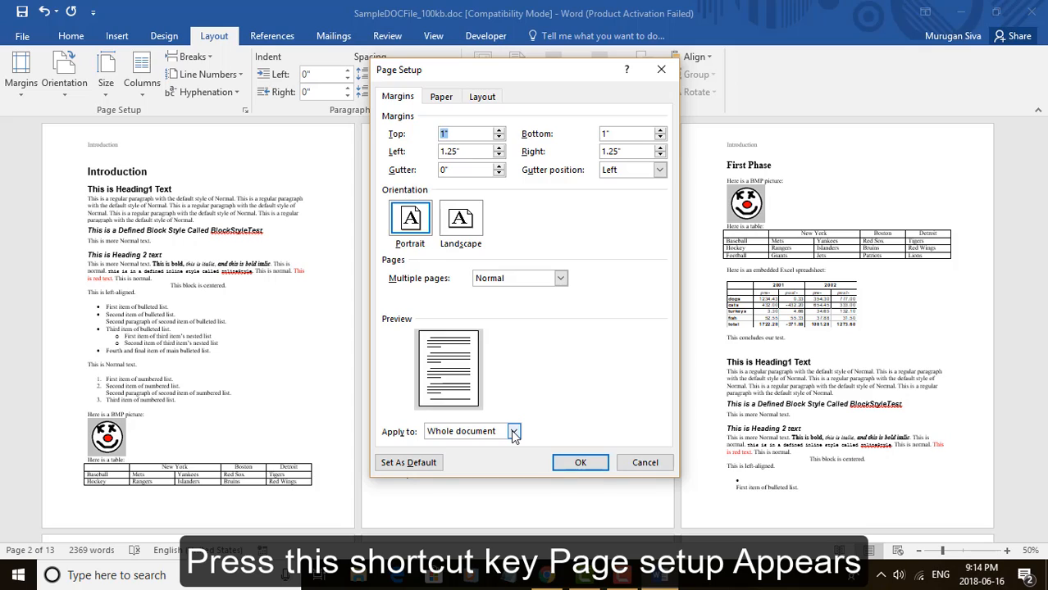
pyautogui.click(515, 431)
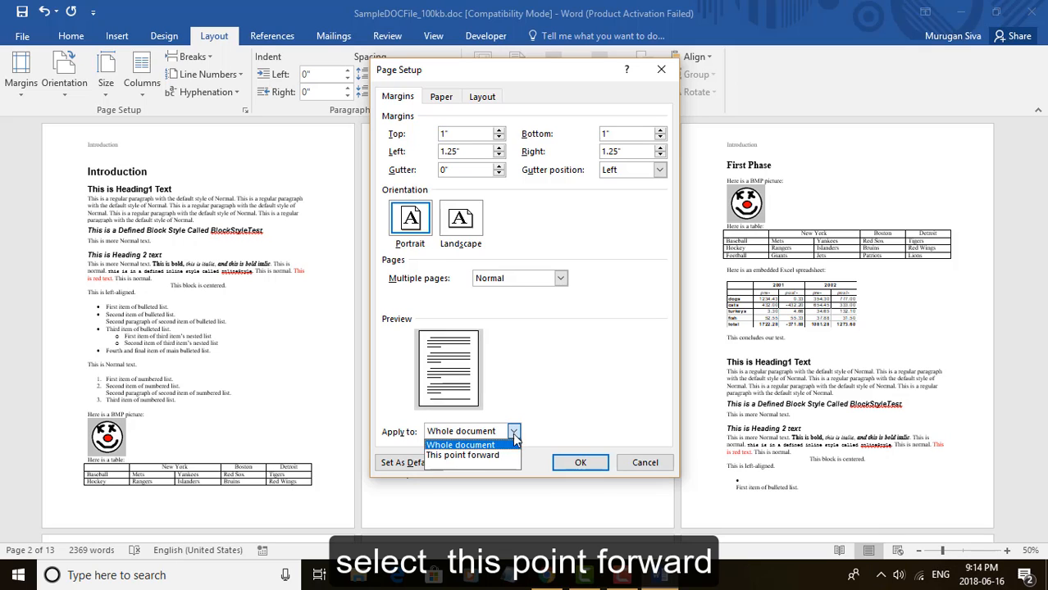
pyautogui.click(462, 456)
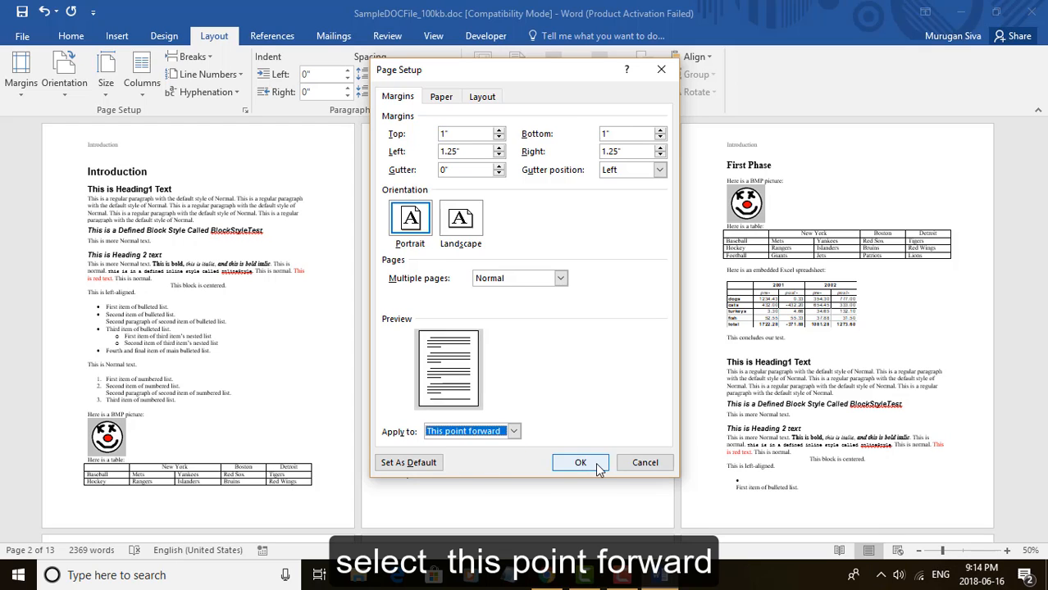
pyautogui.click(581, 462)
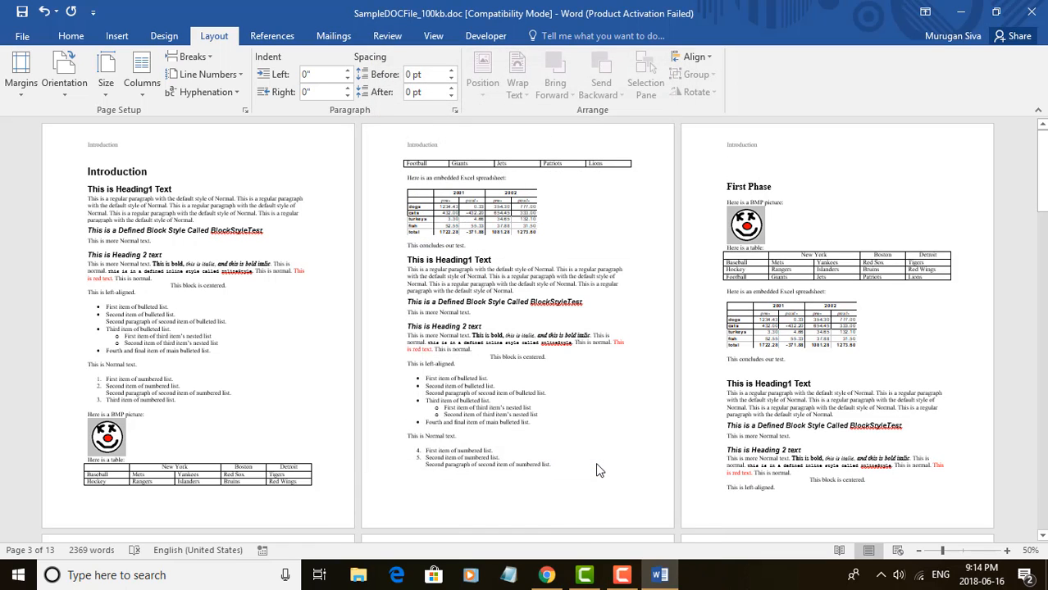
# Step: Unlink page three's header from the previous section and select its 'Introduction' text for replacement with 'First Phase'
pyautogui.doubleClick(741, 144)
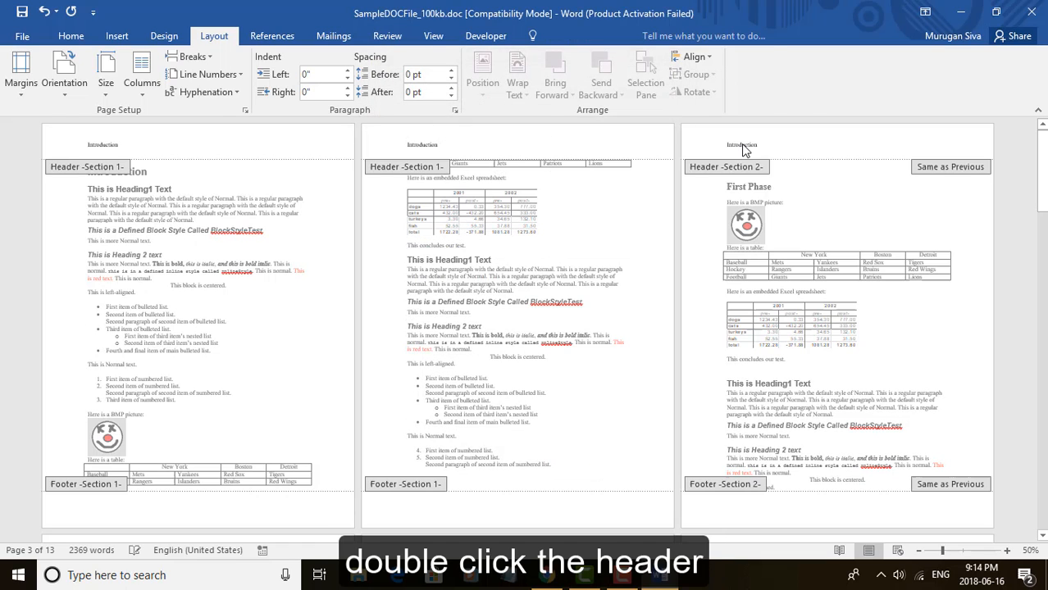
pyautogui.doubleClick(741, 144)
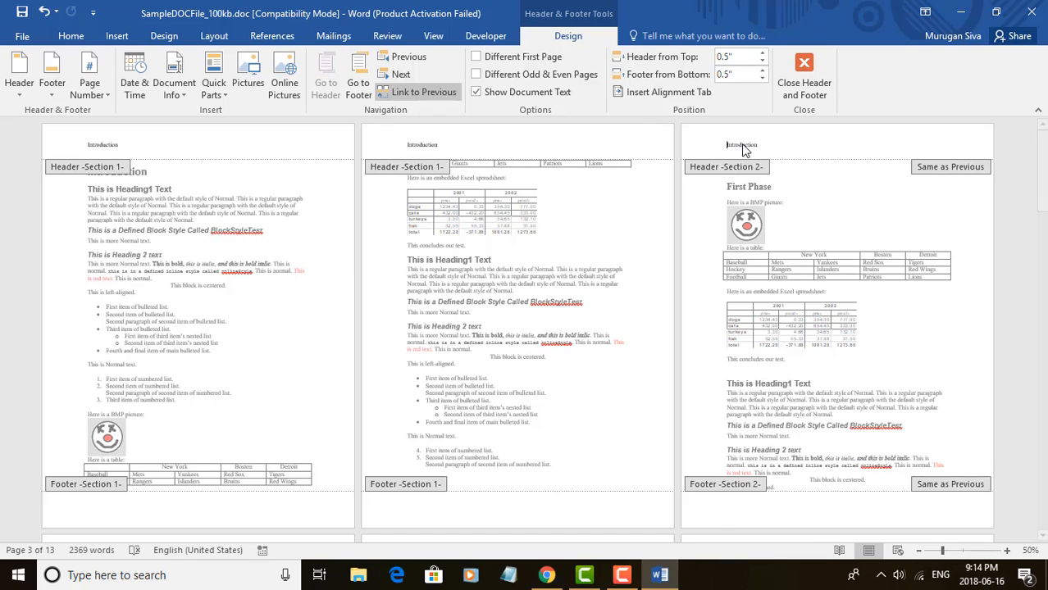
pyautogui.click(416, 91)
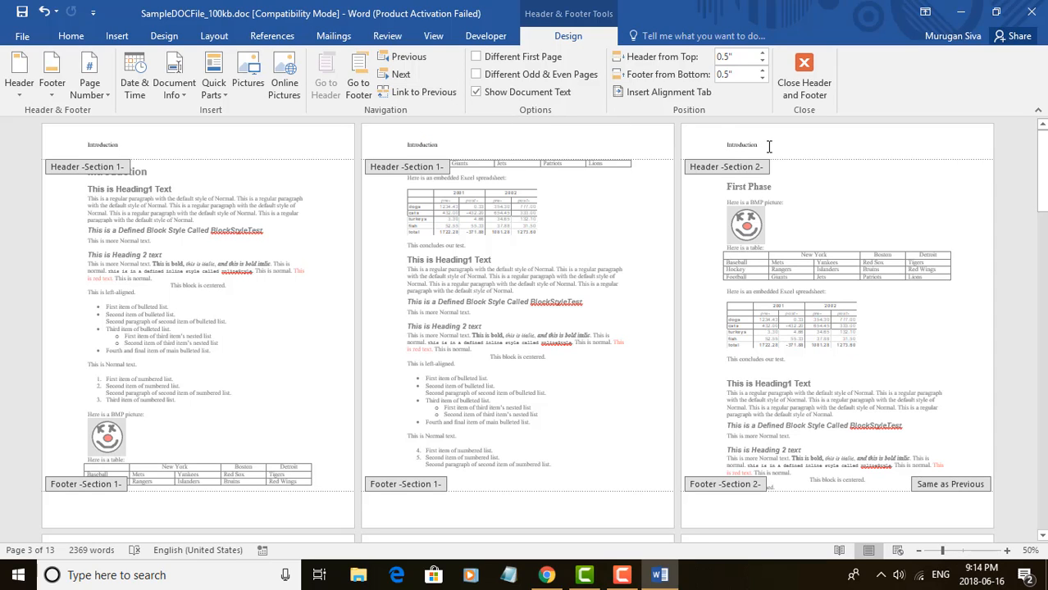
pyautogui.doubleClick(735, 144)
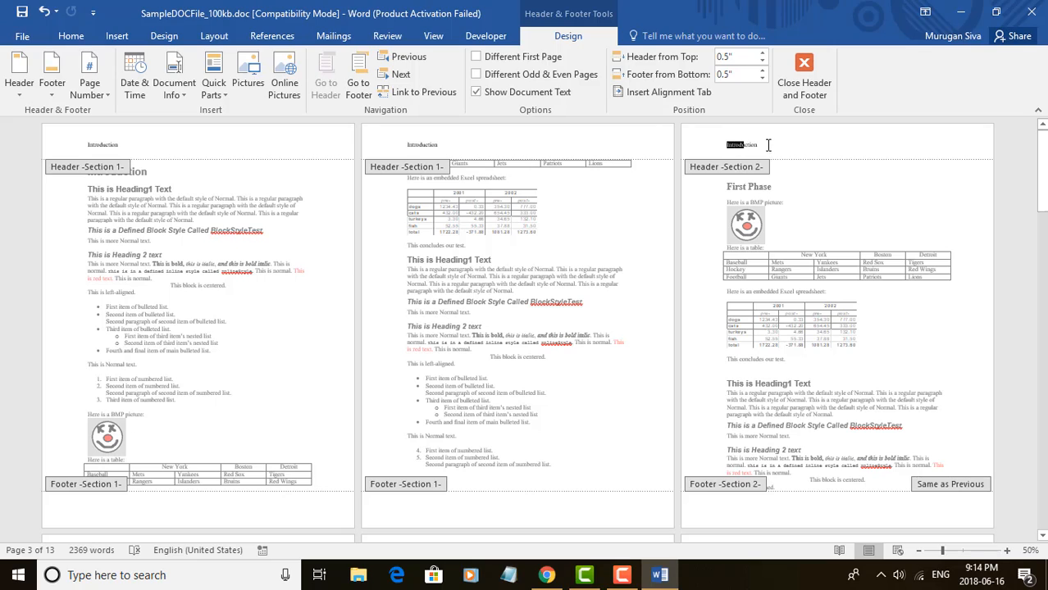
pyautogui.doubleClick(741, 144)
pyautogui.write('First Phase')
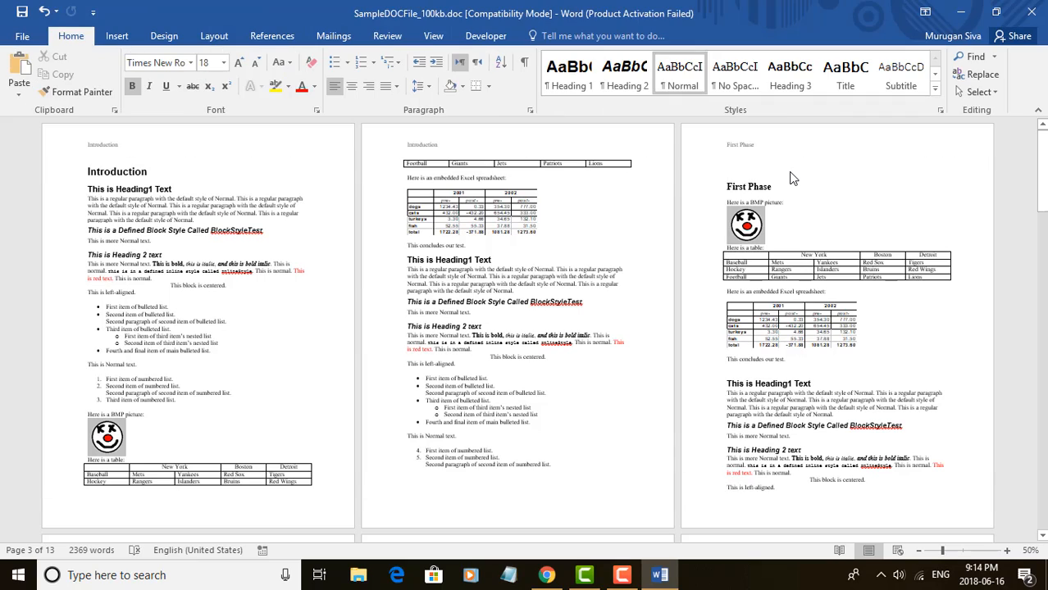
pyautogui.scroll(-3)
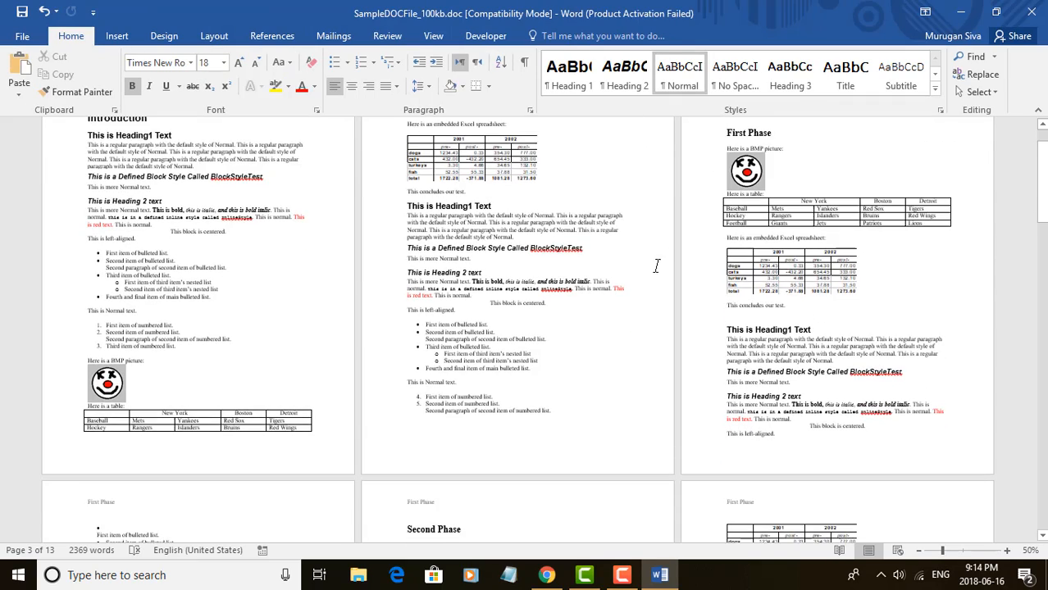
pyautogui.scroll(-3)
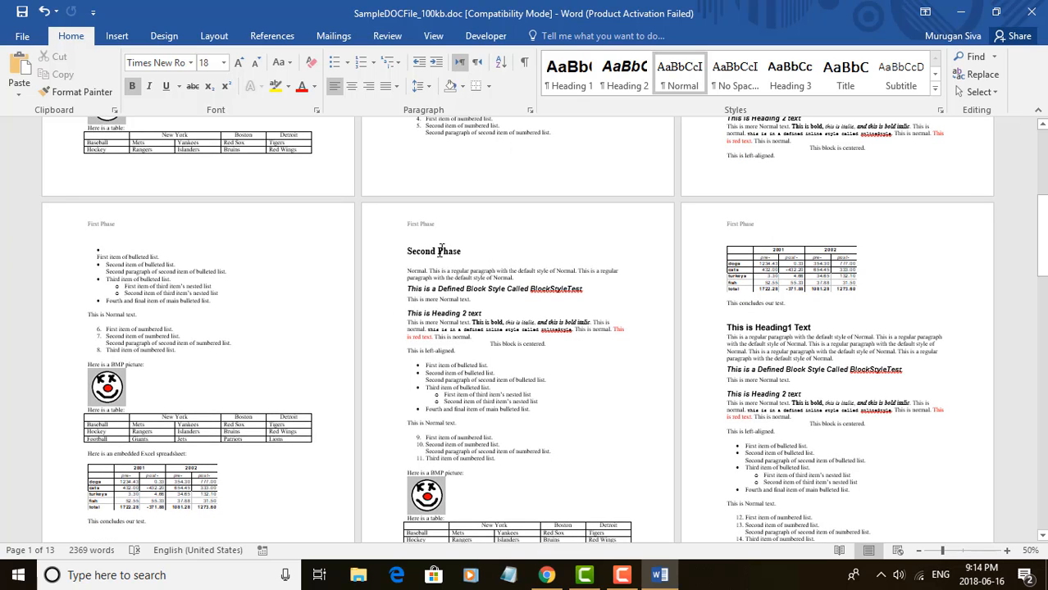
pyautogui.scroll(-3)
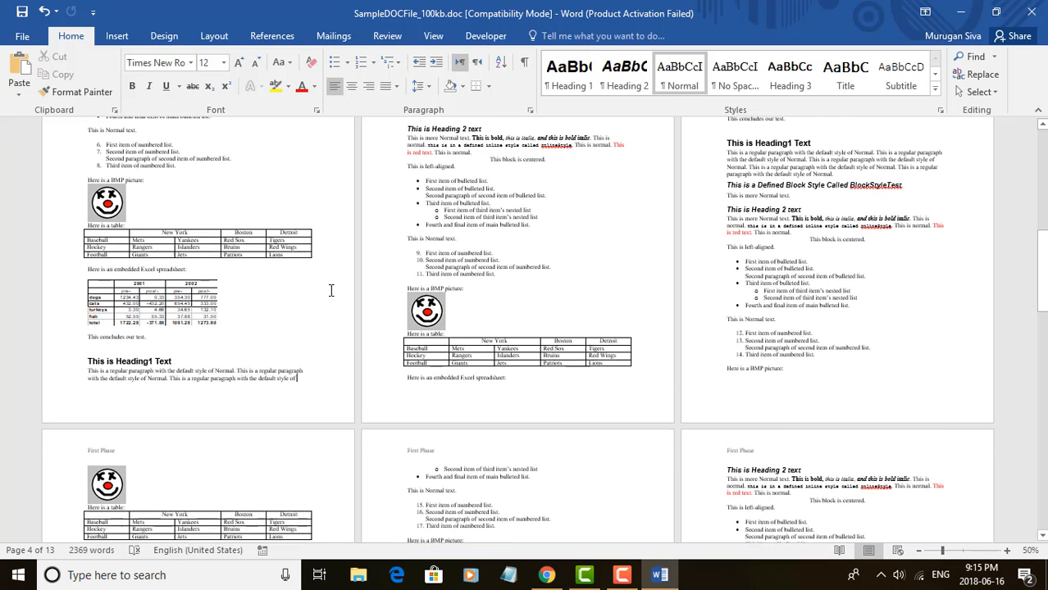
# Step: Insert a section break before the Second Phase heading via Page Setup applied 'This point forward'
pyautogui.press('alt+p,s,p')
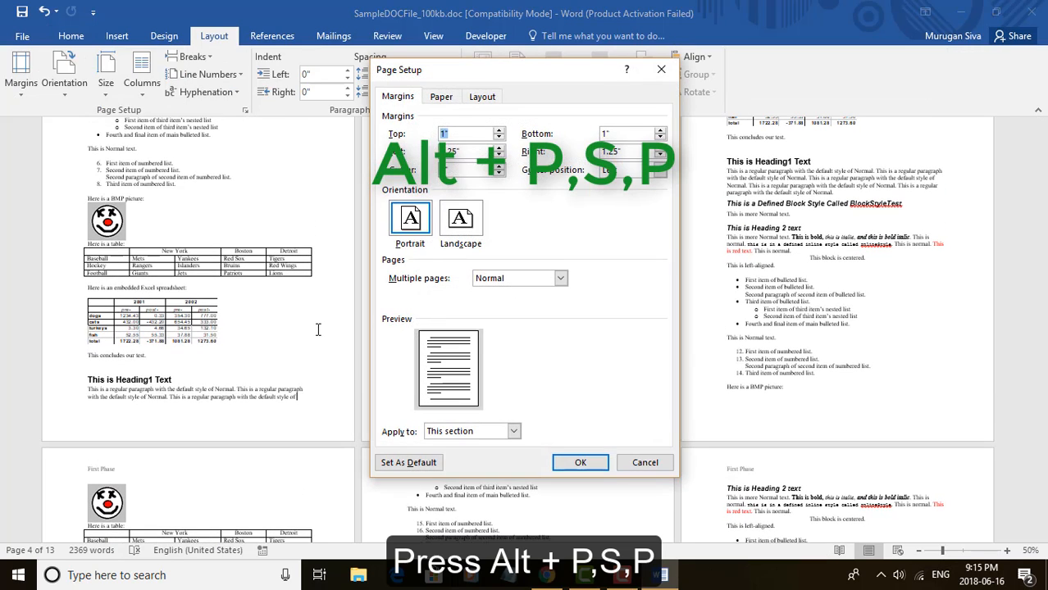
pyautogui.moveTo(492, 423)
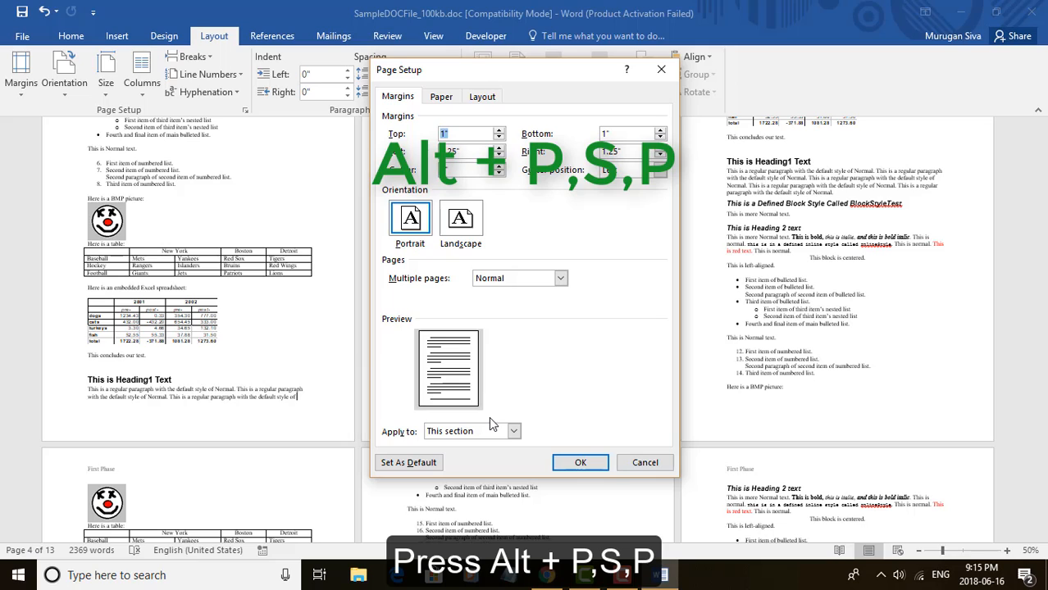
pyautogui.press('alt+p,s,p')
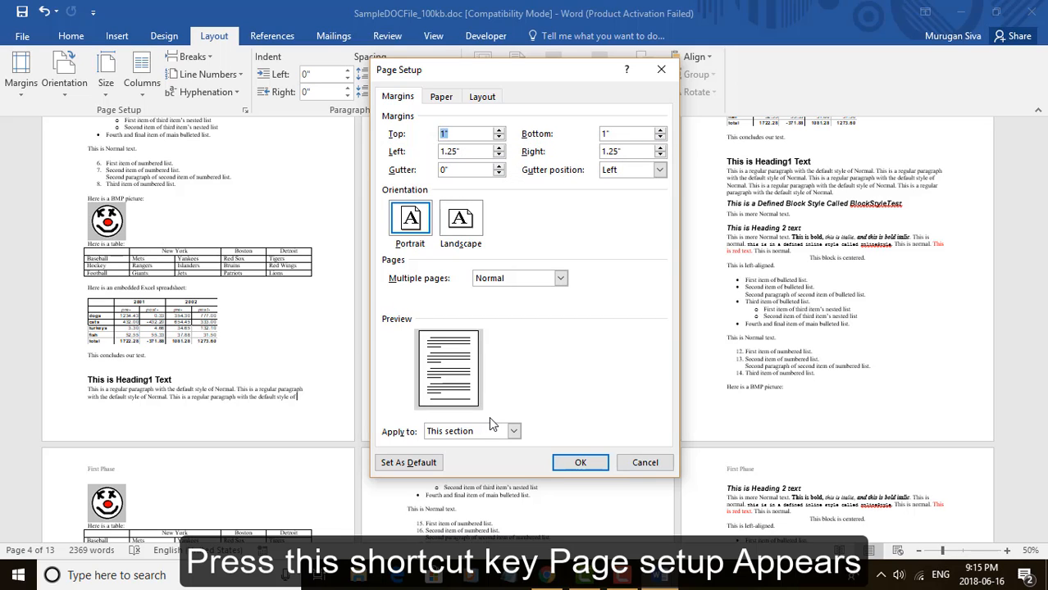
pyautogui.click(513, 431)
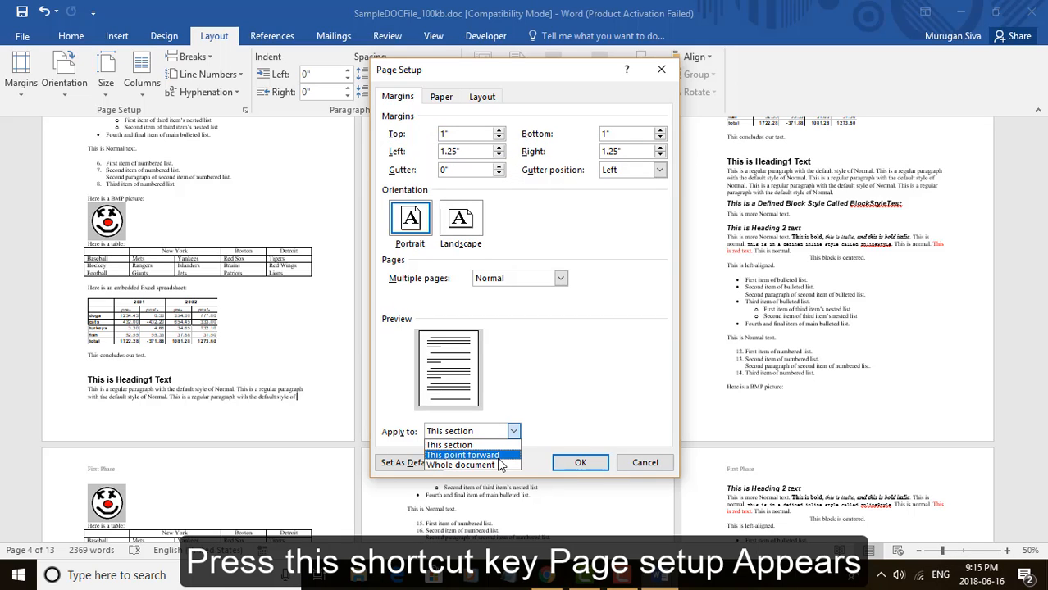
pyautogui.click(462, 456)
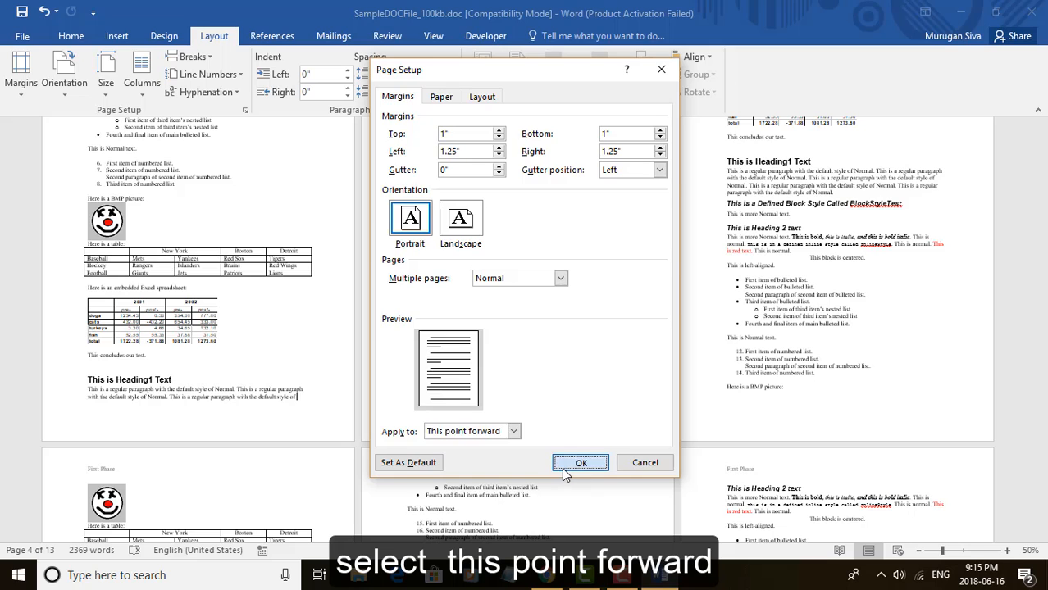
pyautogui.click(580, 462)
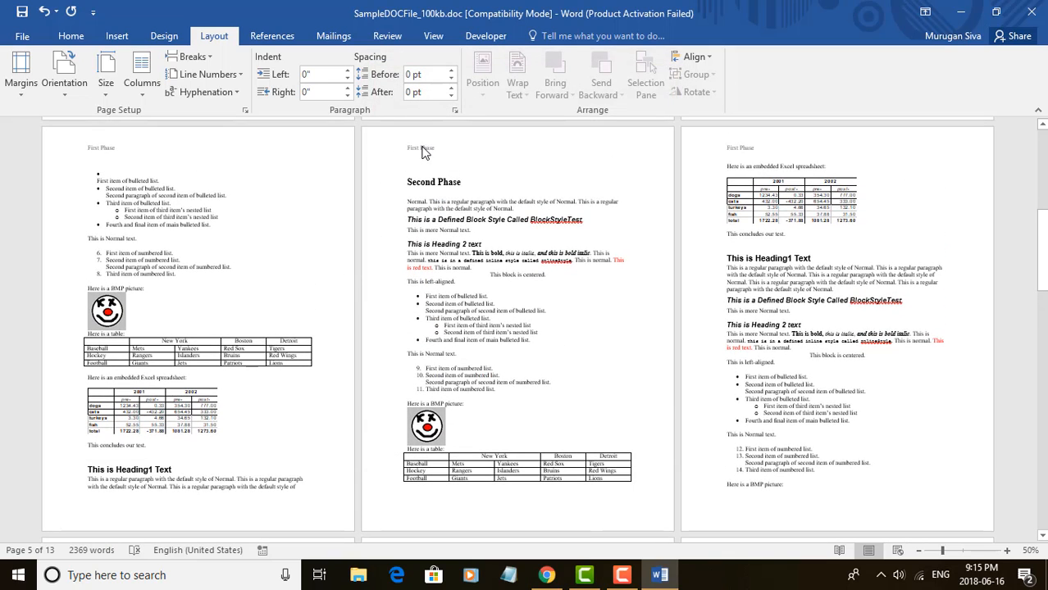
# Step: Unlink the Second Phase section's header from the previous one and change its text to 'Second Phase'
pyautogui.doubleClick(419, 147)
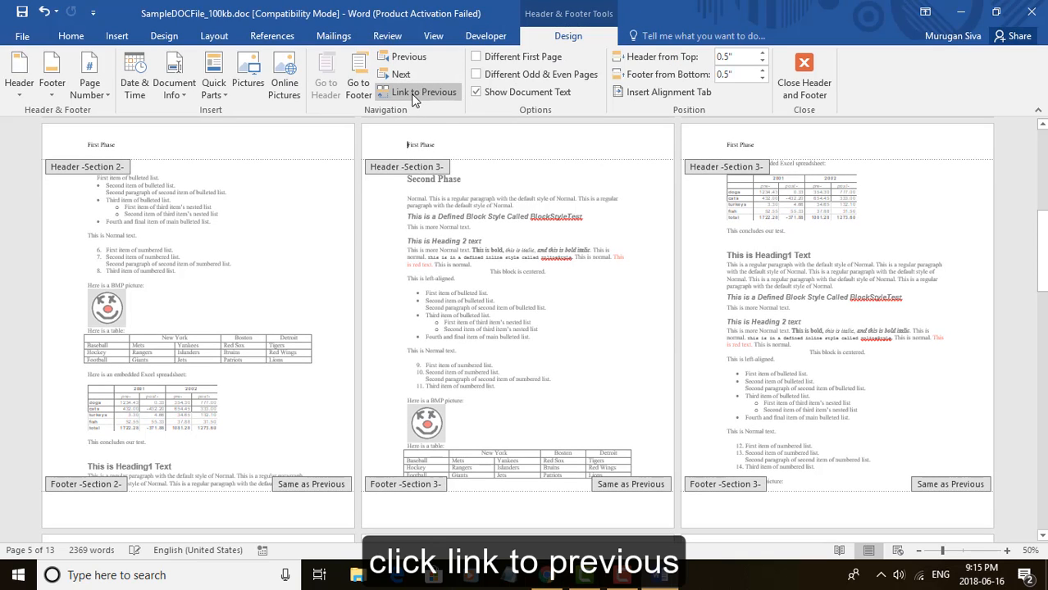
pyautogui.click(417, 92)
pyautogui.write('S')
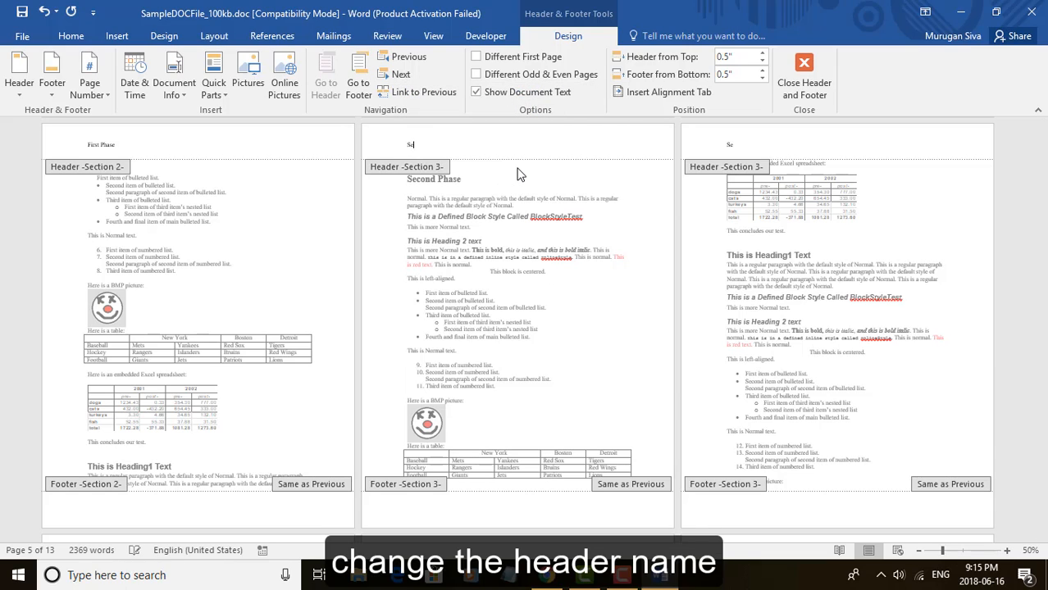
pyautogui.write('econd Phase')
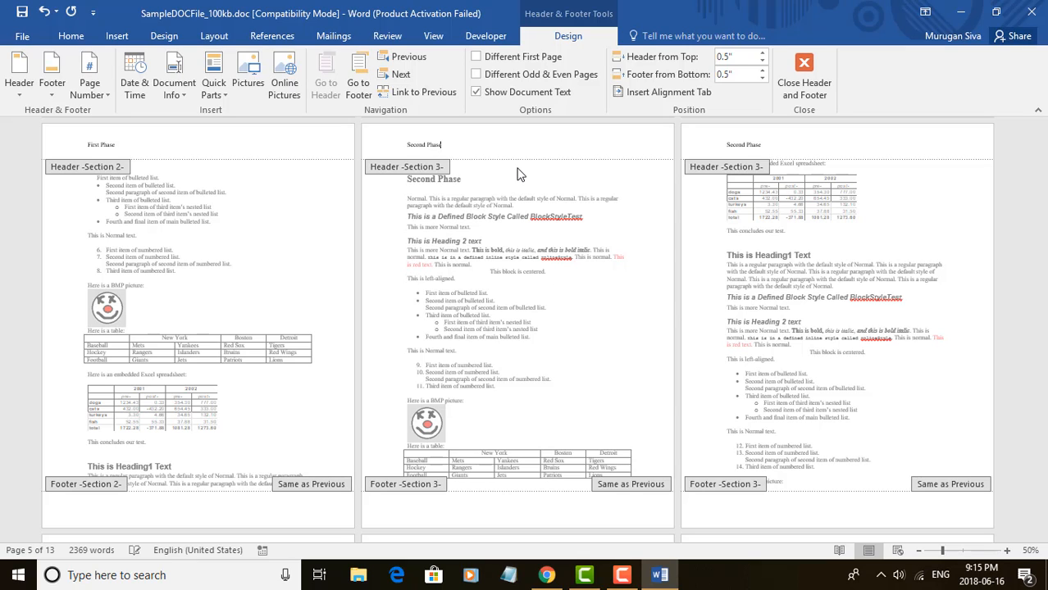
pyautogui.moveTo(472, 172)
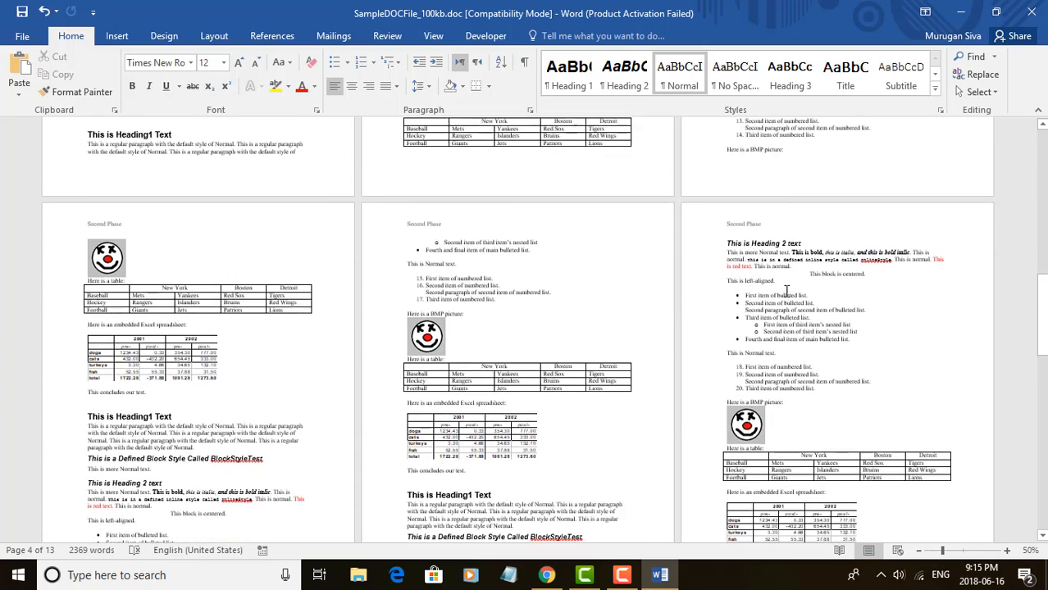
# Step: Show the Layout options and place the insertion point at the end of page 10, before Conclusion
pyautogui.scroll(-3)
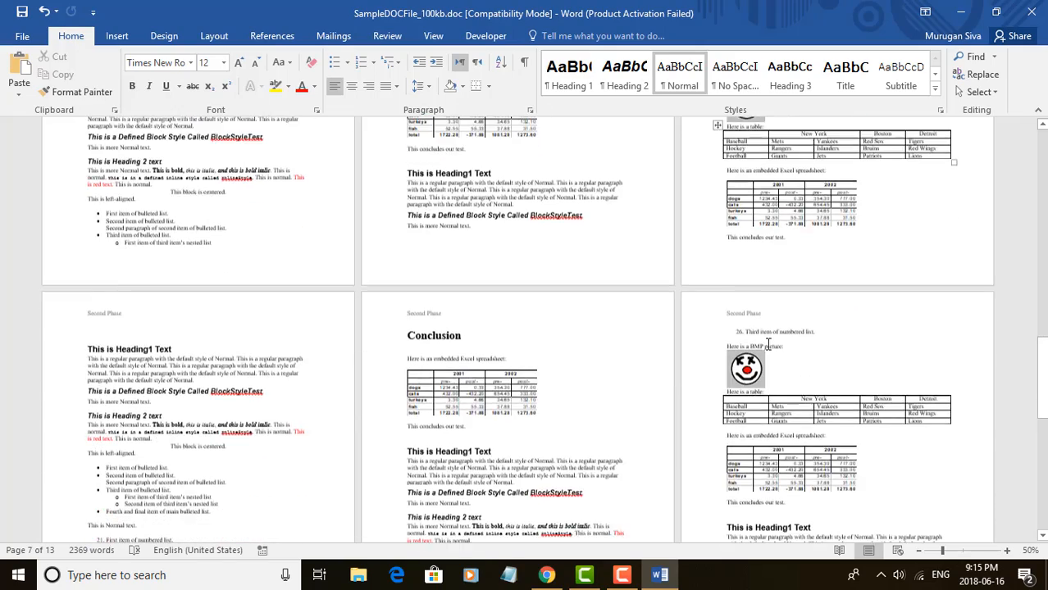
pyautogui.scroll(-3)
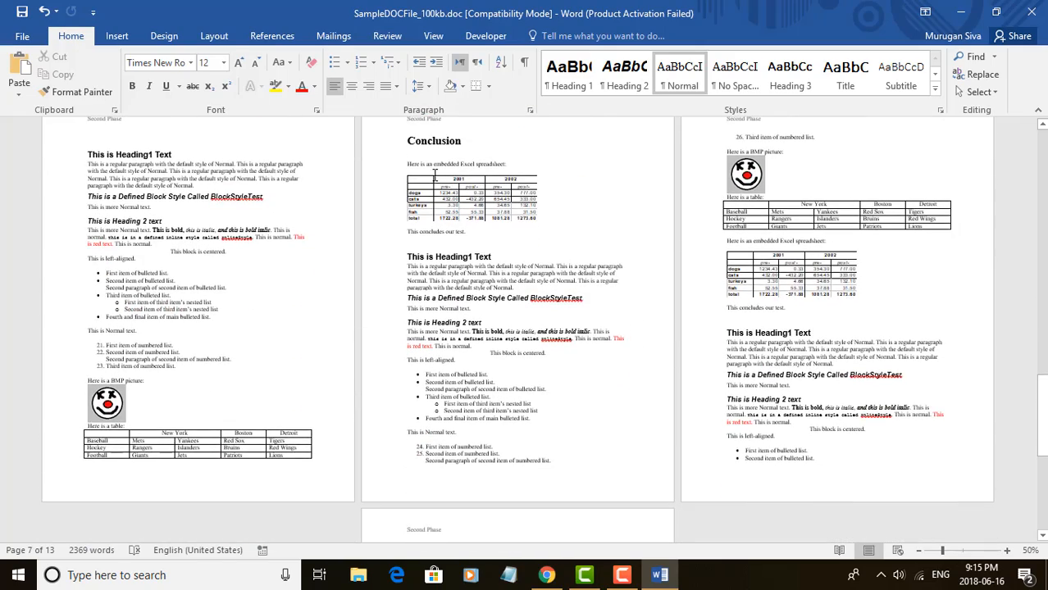
pyautogui.click(213, 36)
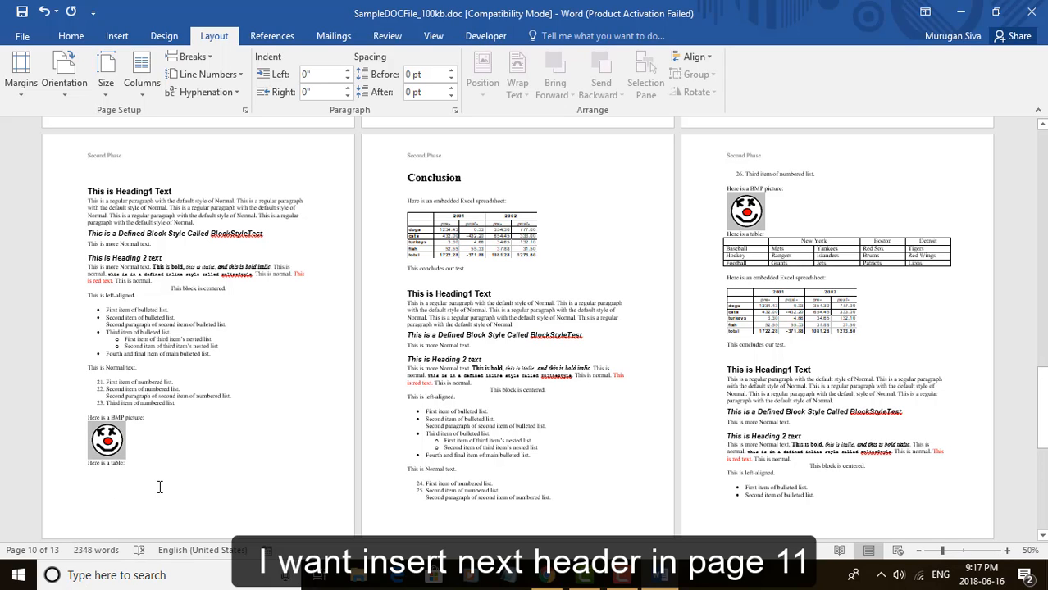
pyautogui.click(88, 474)
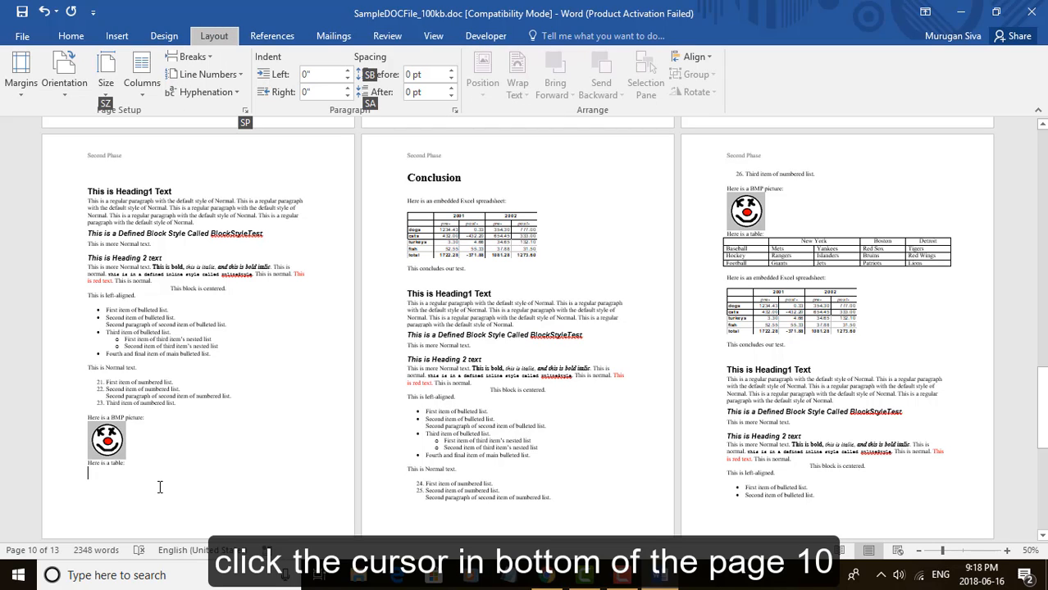
# Step: Insert a section break before the Conclusion heading via Page Setup applied 'This point forward'
pyautogui.press('alt+p,s,p')
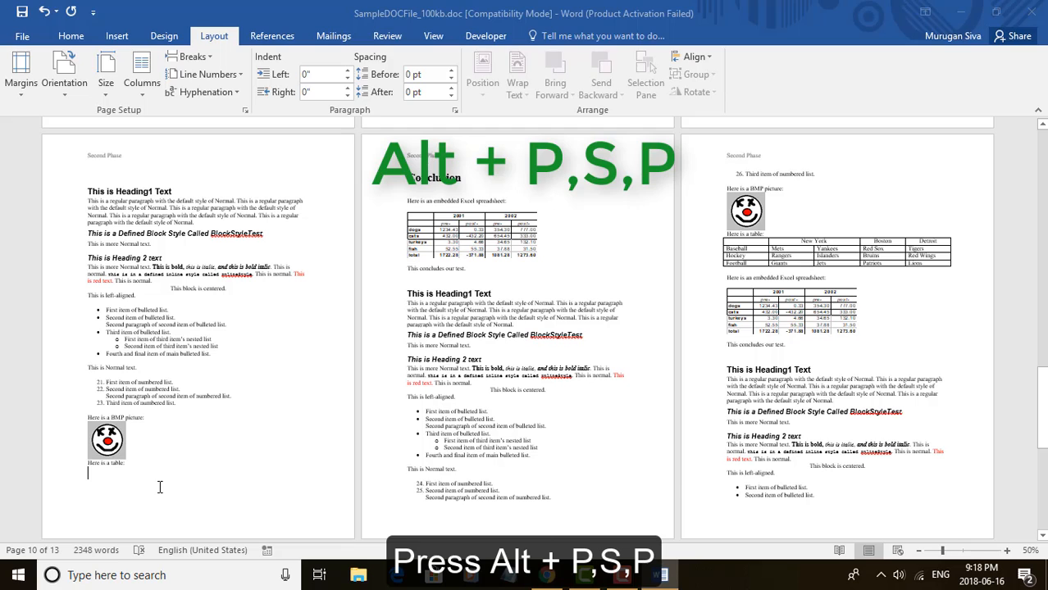
pyautogui.press('alt+p,s,p')
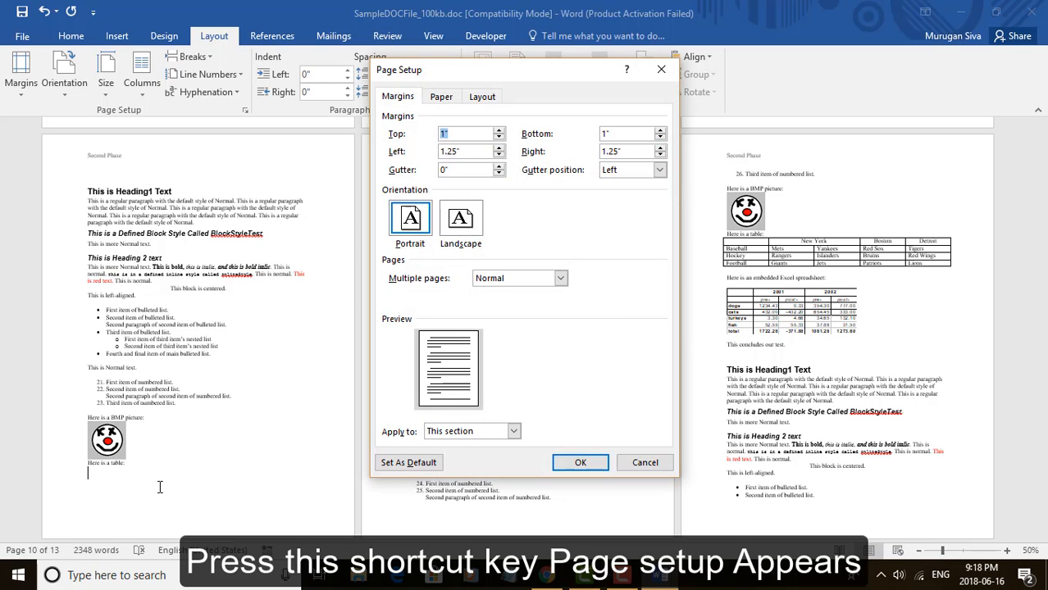
pyautogui.click(513, 430)
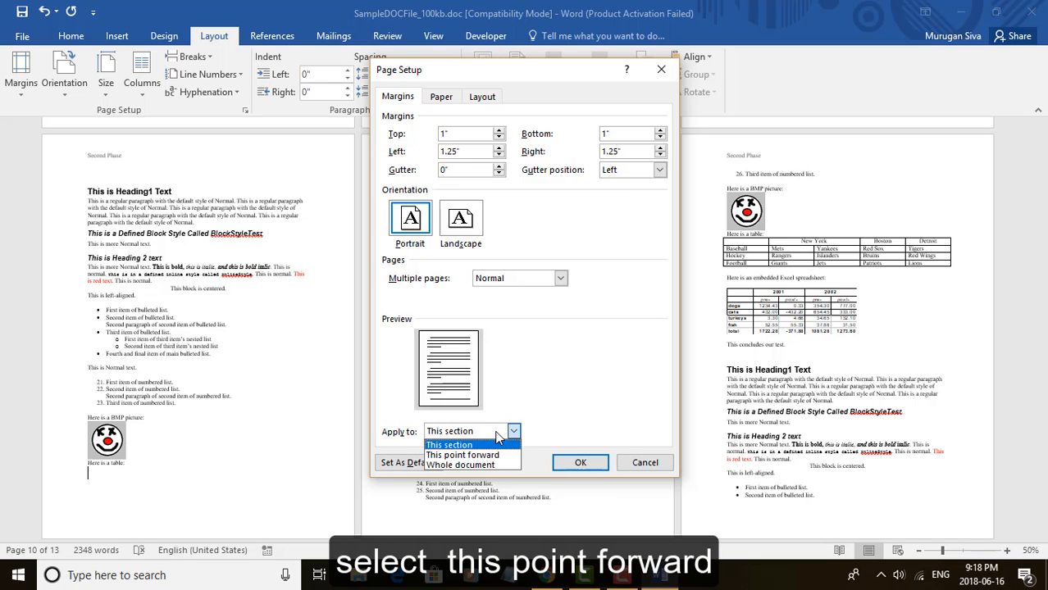
pyautogui.click(463, 455)
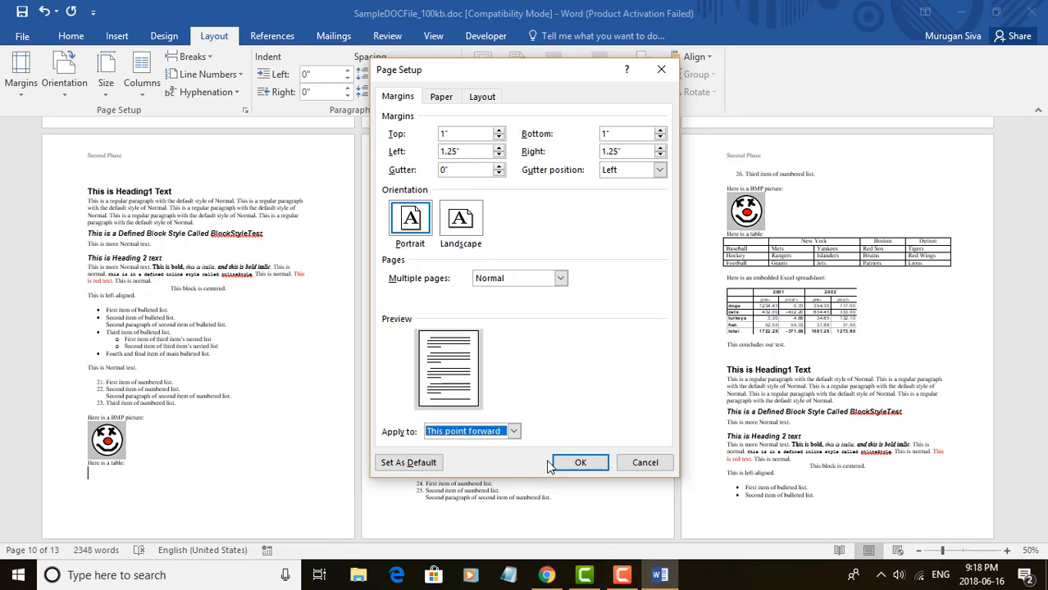
pyautogui.click(581, 463)
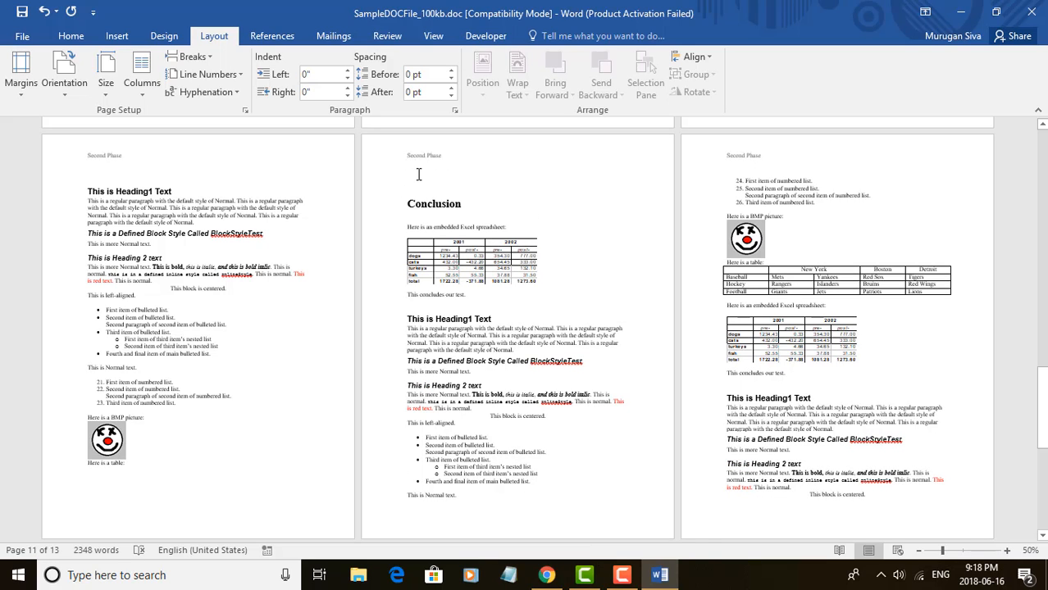
# Step: Unlink the Conclusion section's header, change its text to 'Conclusion', and close header editing
pyautogui.doubleClick(418, 156)
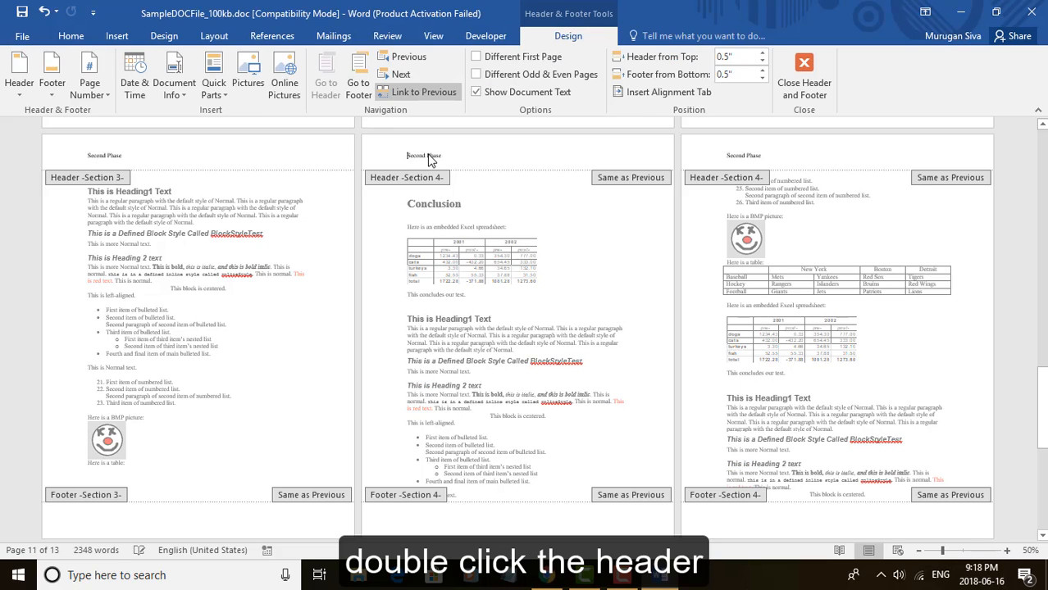
pyautogui.click(416, 91)
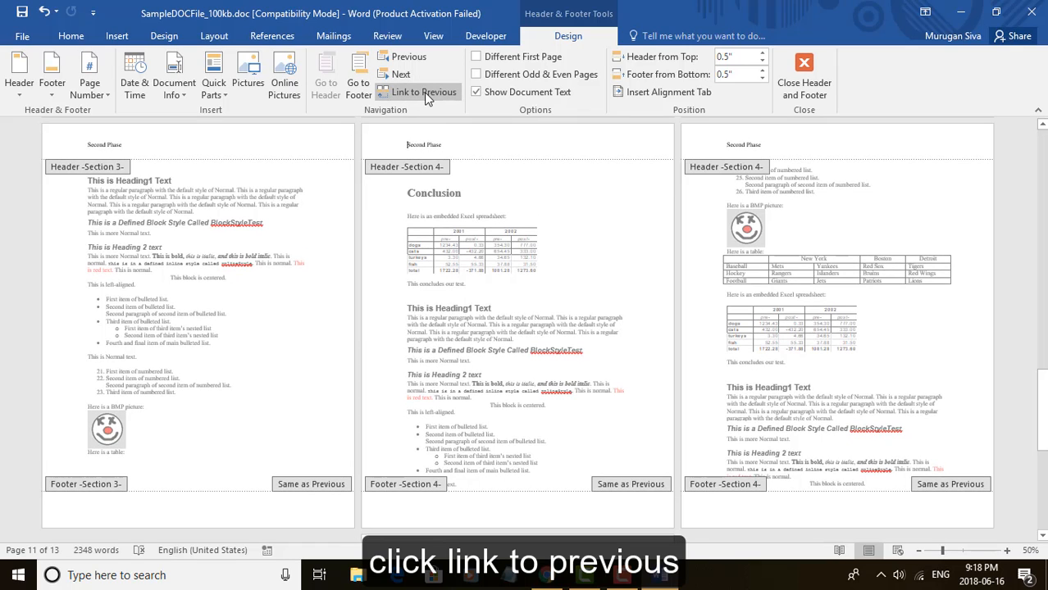
pyautogui.click(417, 92)
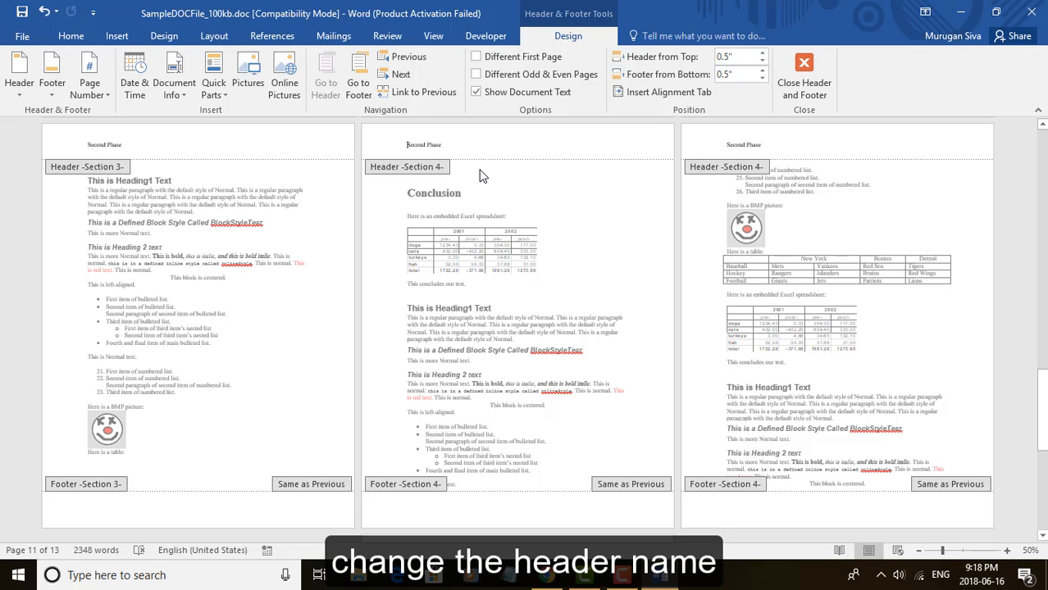
pyautogui.write('Conclusion')
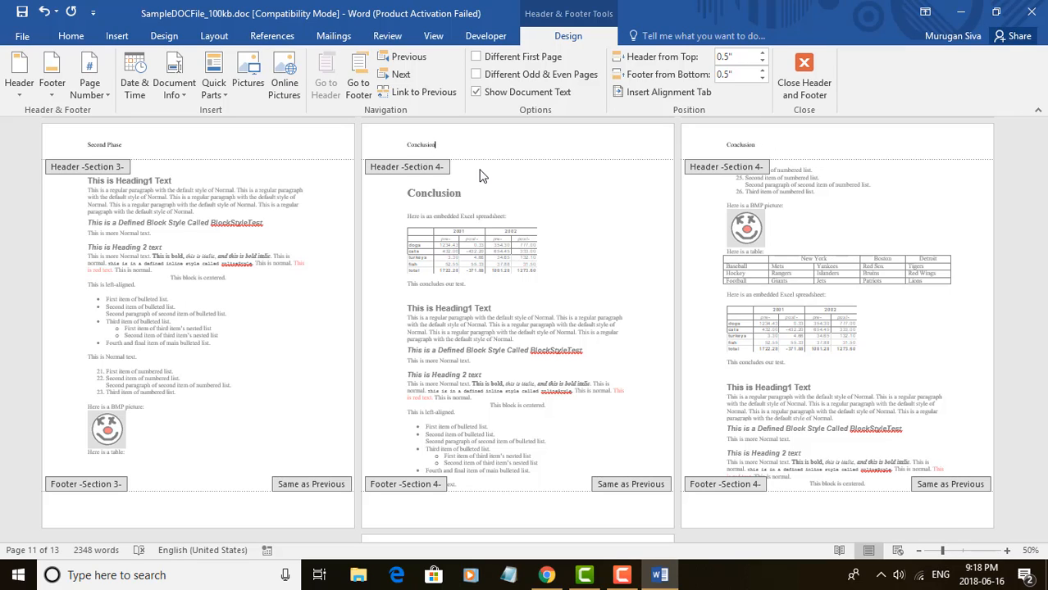
pyautogui.click(804, 78)
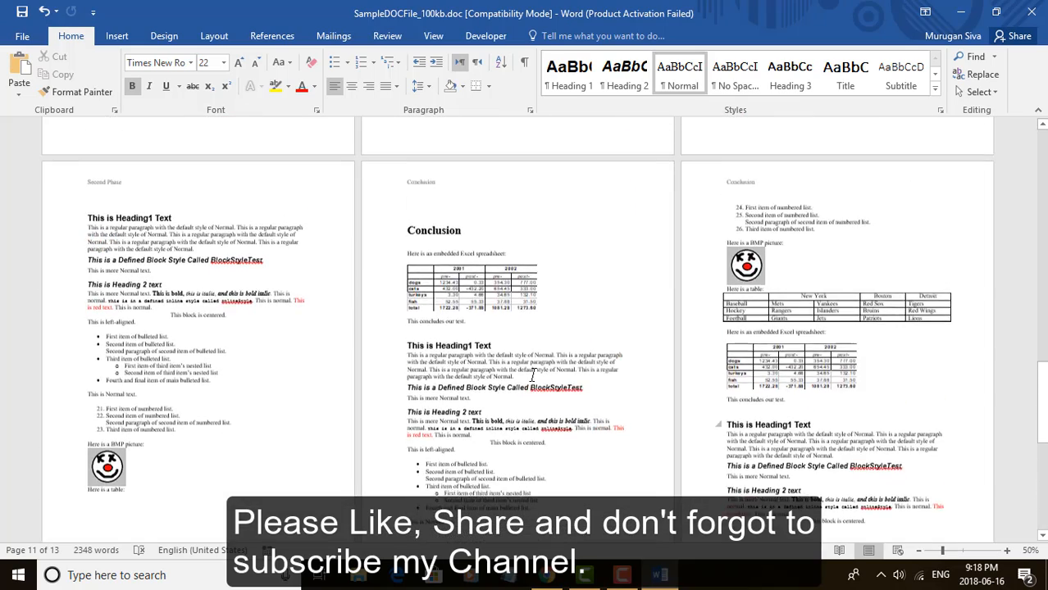
pyautogui.scroll(-3)
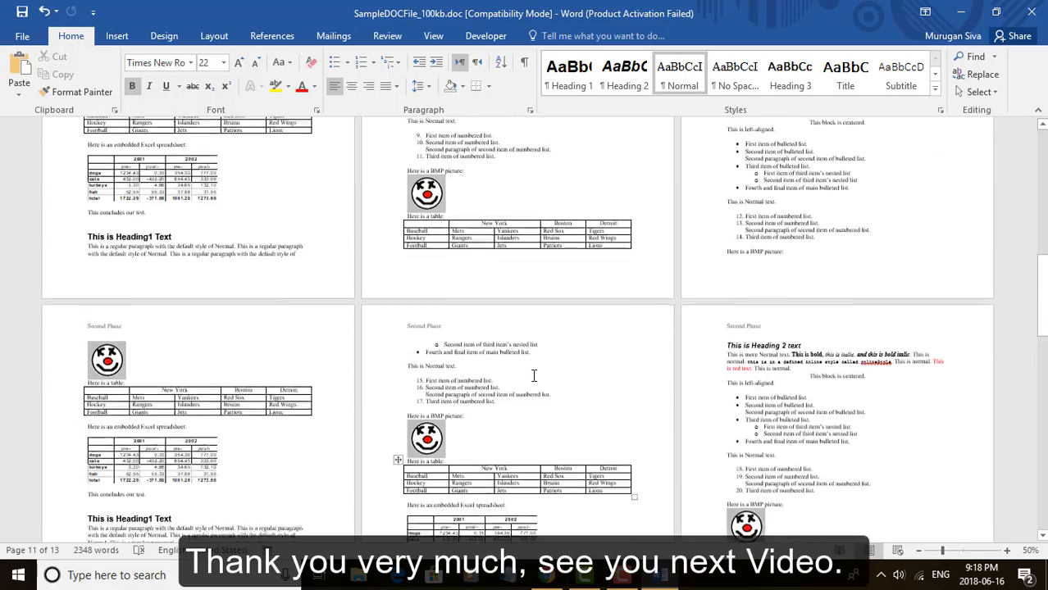